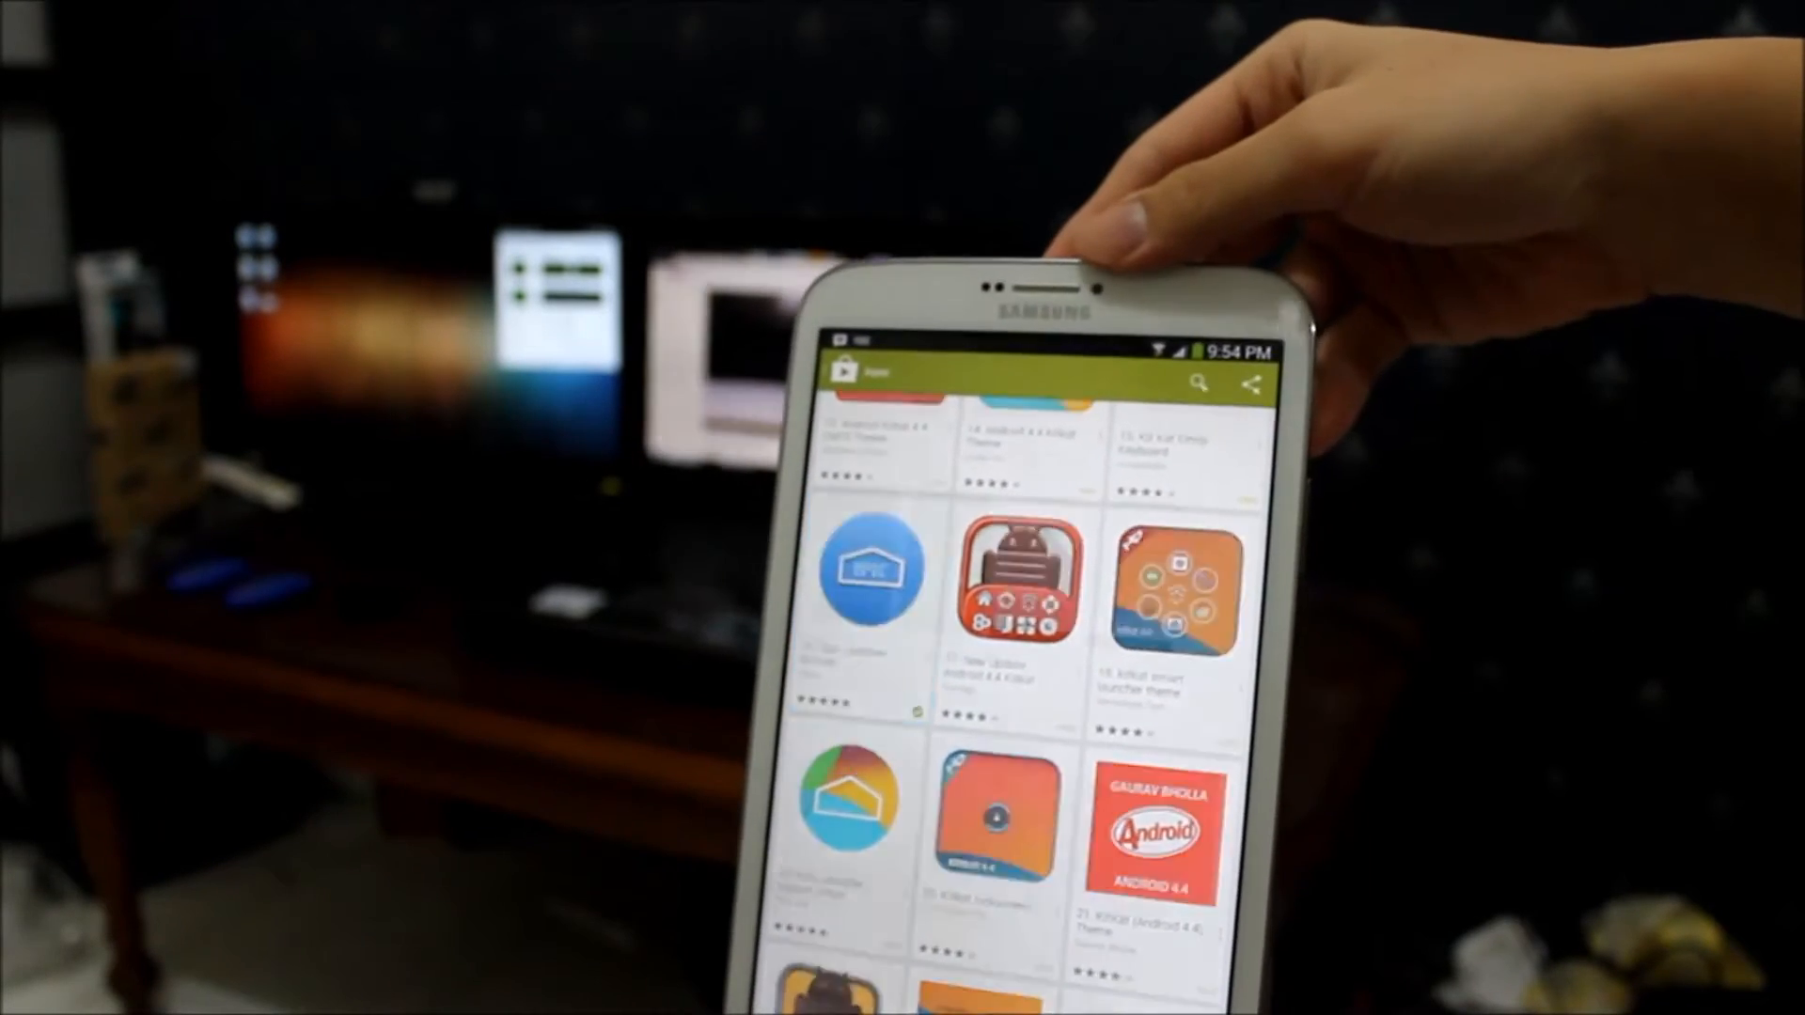
- Choose a KitKat-style launcher from the Play Store search results
{"action": "left_click", "coordinate": [872, 570]}
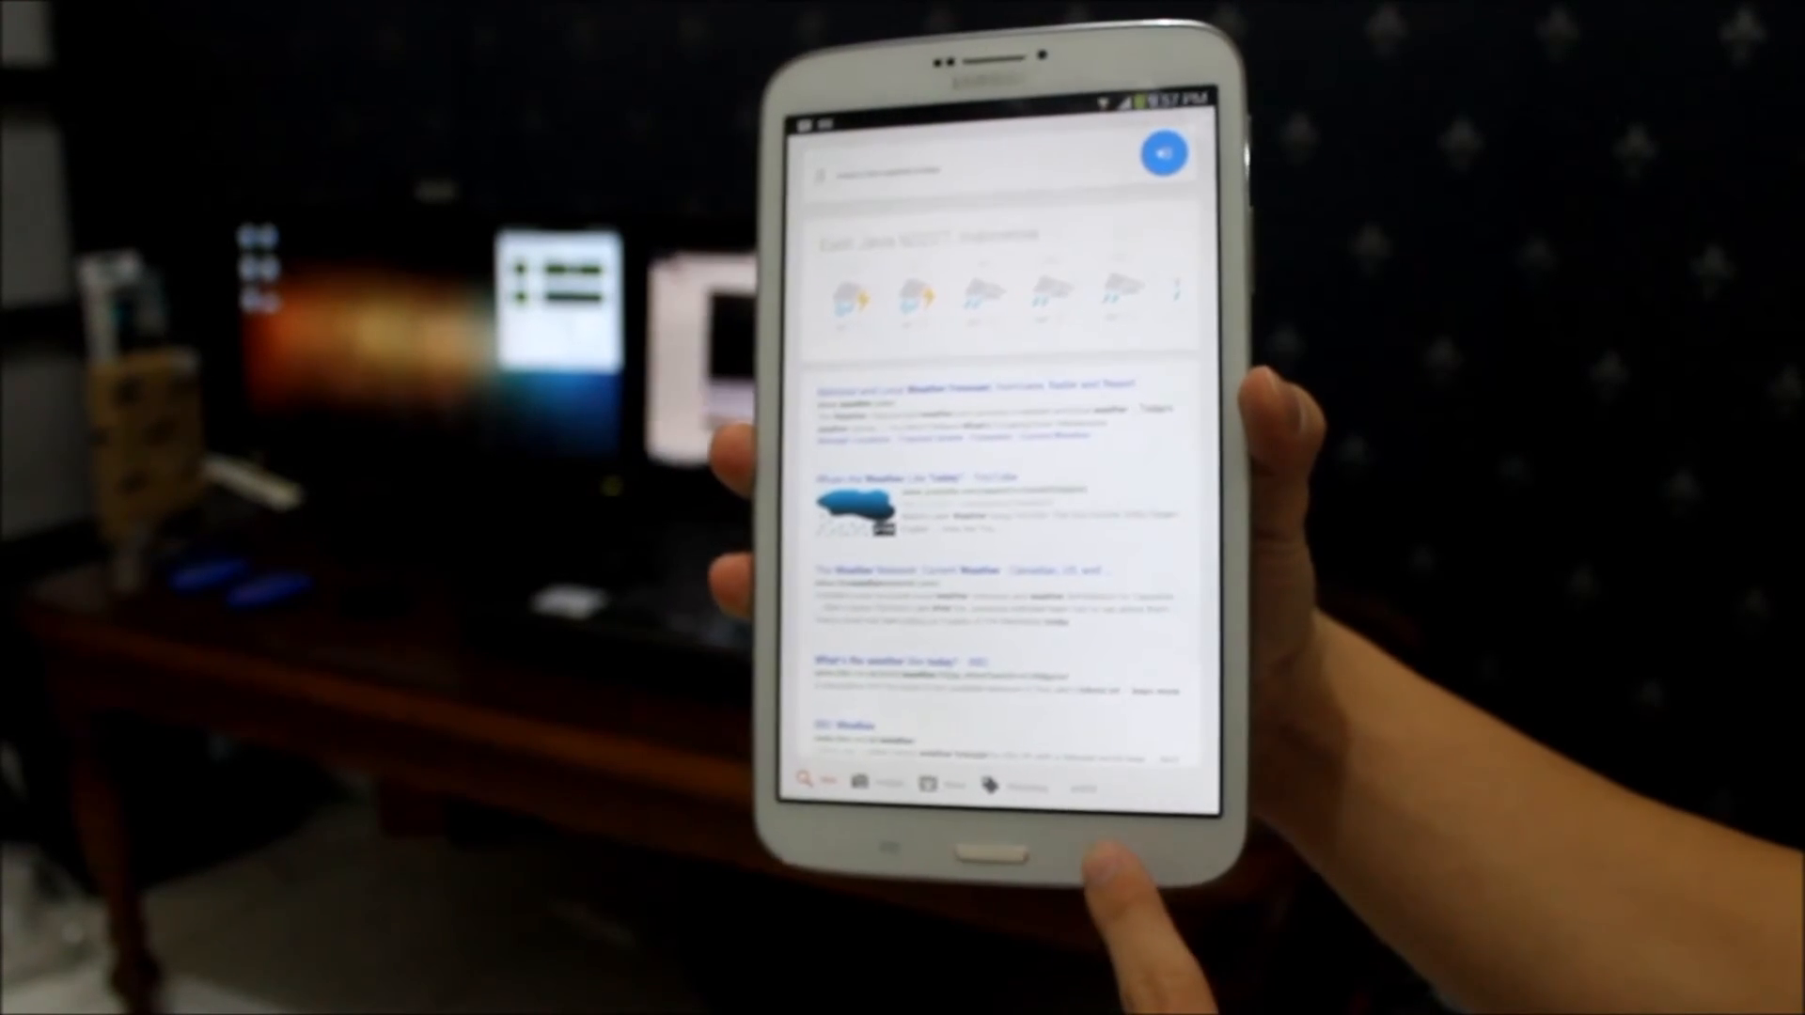
- Return from the weather results to the Google Now cards, then to the home screen
{"action": "left_click", "coordinate": [991, 850]}
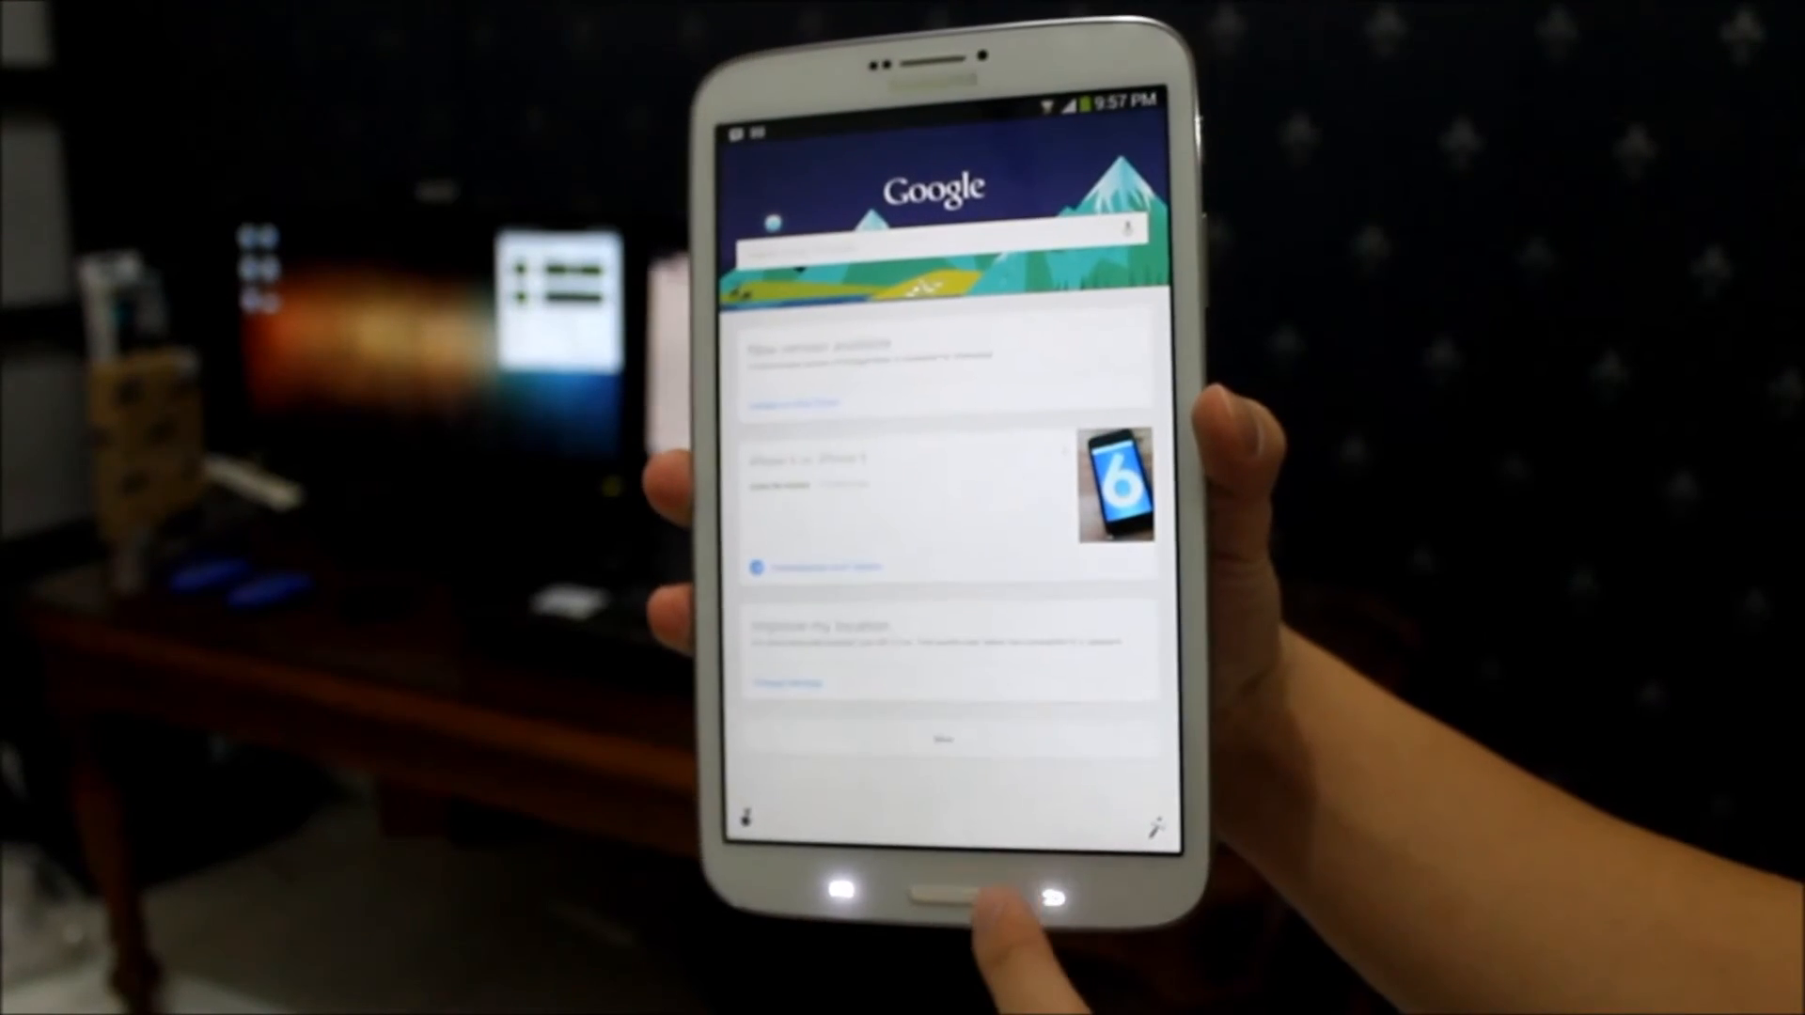
{"action": "left_click", "coordinate": [942, 897]}
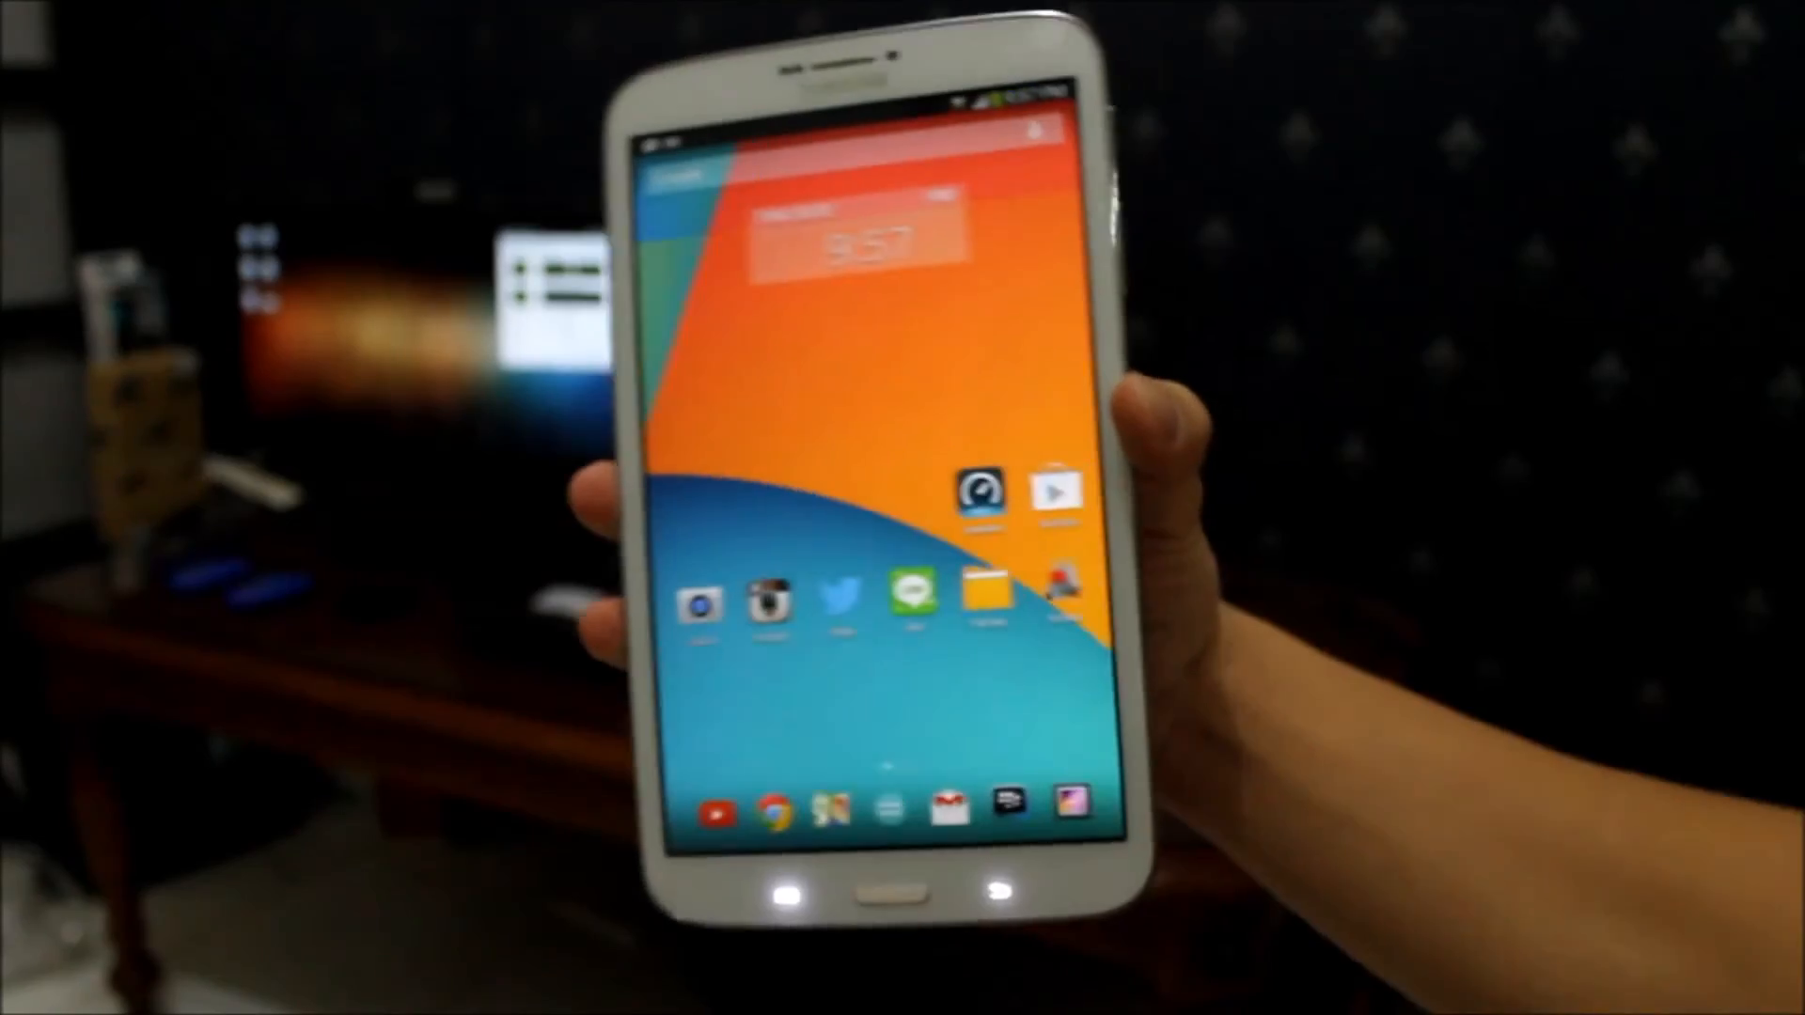